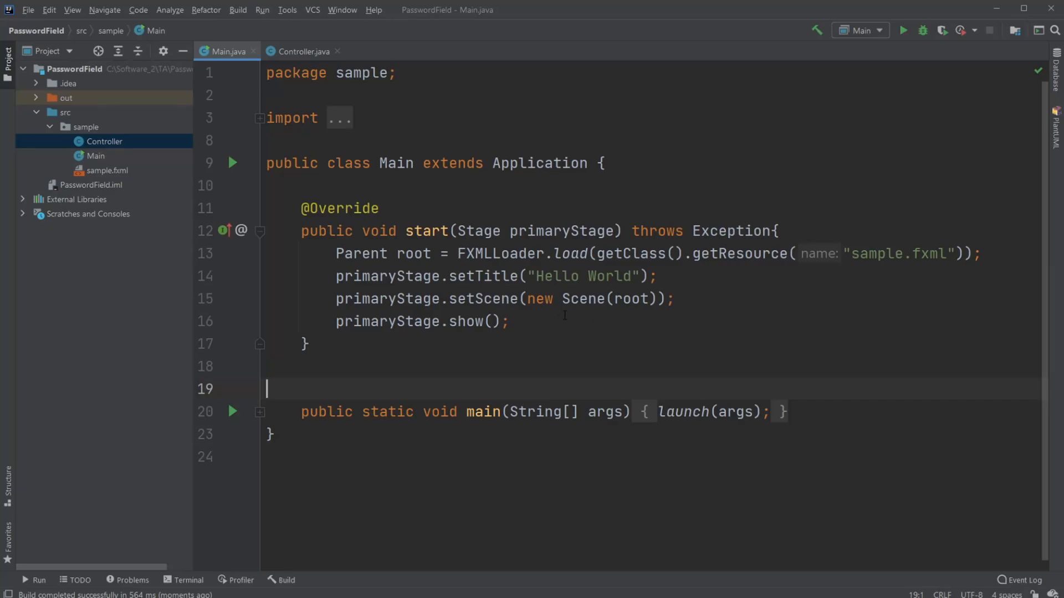
- View Controller.java's field declarations and changeVisibility method, caret after the checkBox field
click(301, 51)
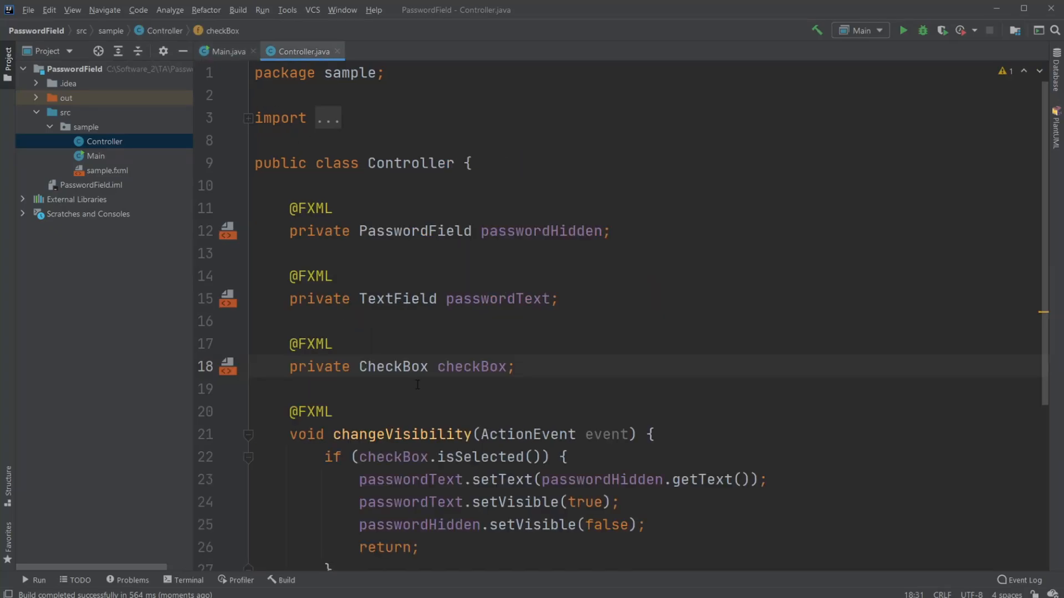
scroll(down, 3)
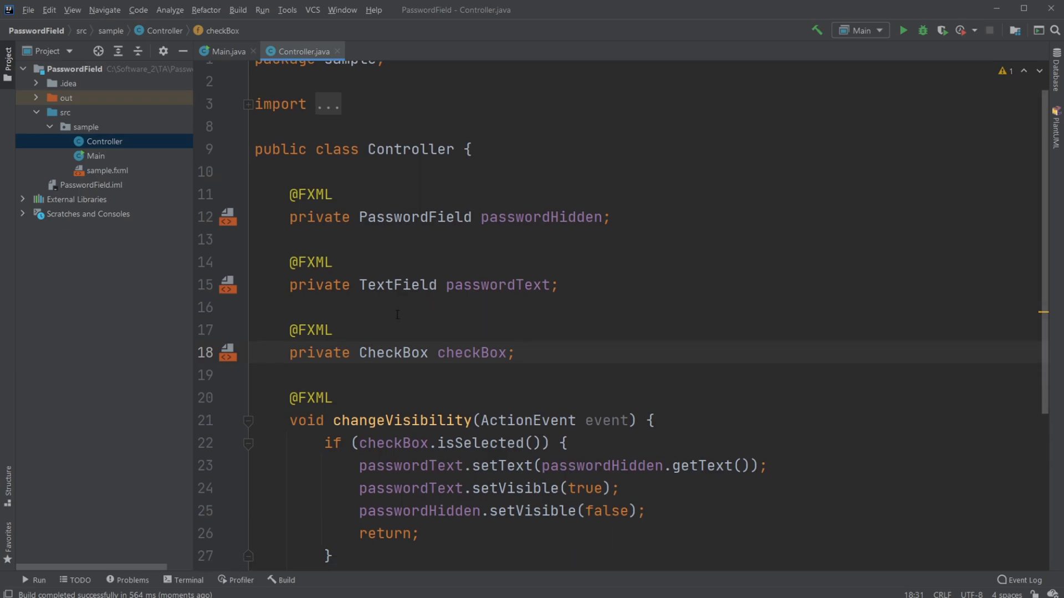
scroll(down, 3)
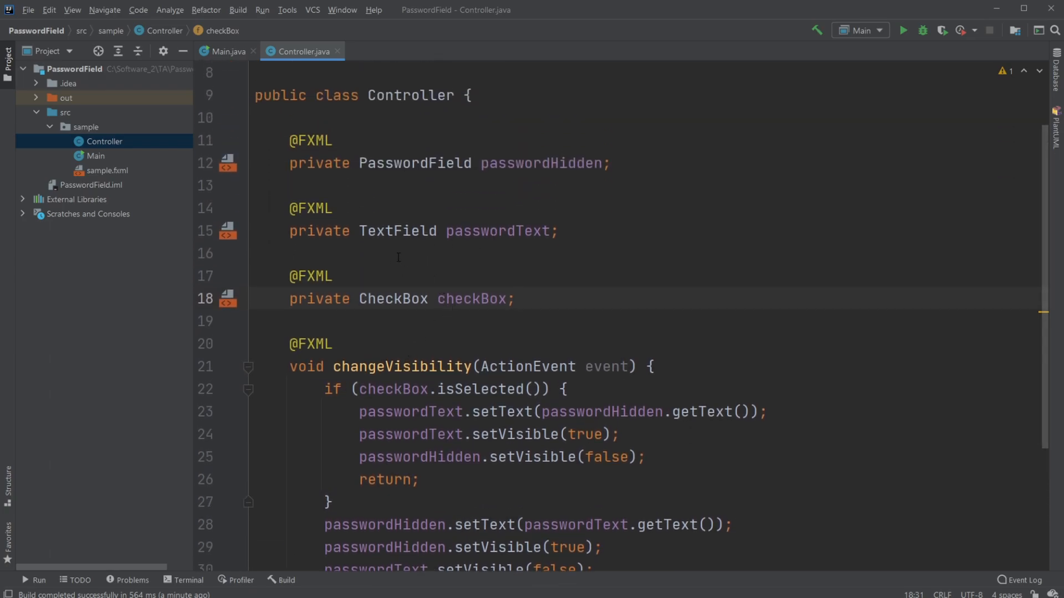
click(514, 299)
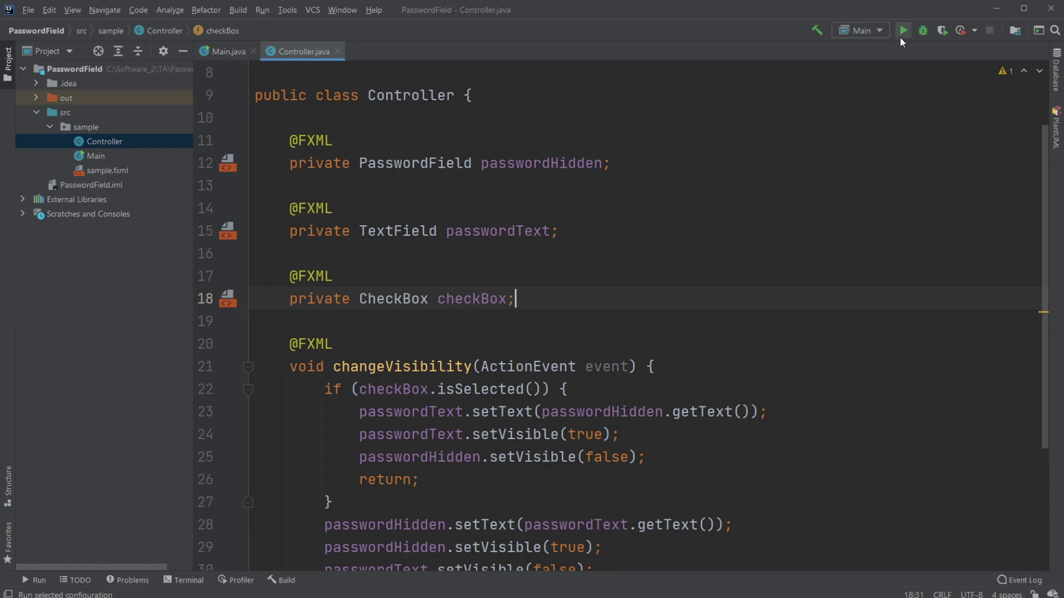
- Run the Hello World app, enter a password and toggle Show Password to reveal then mask it
click(906, 31)
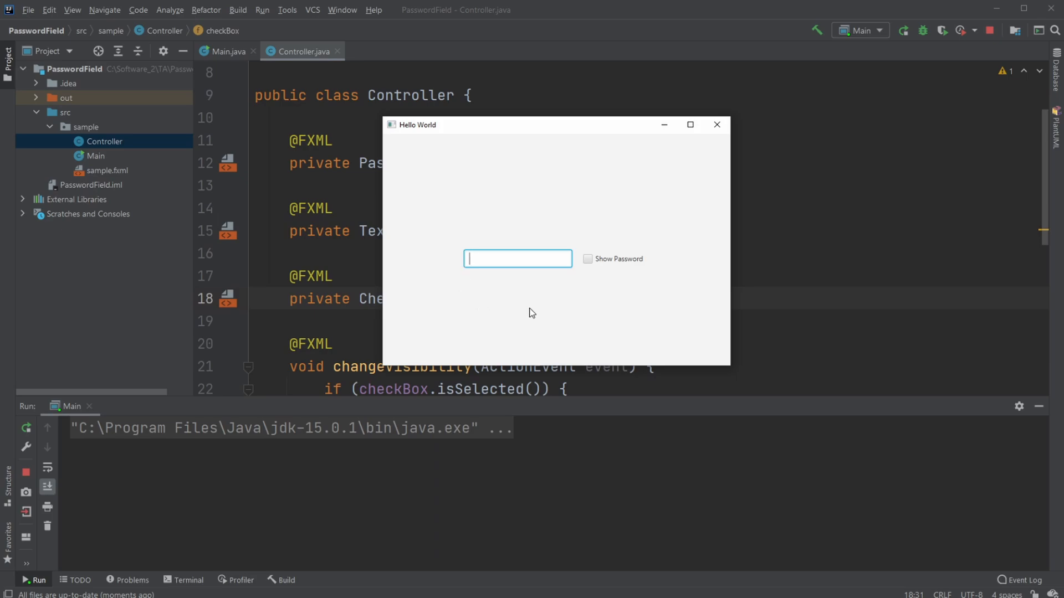
text(a)
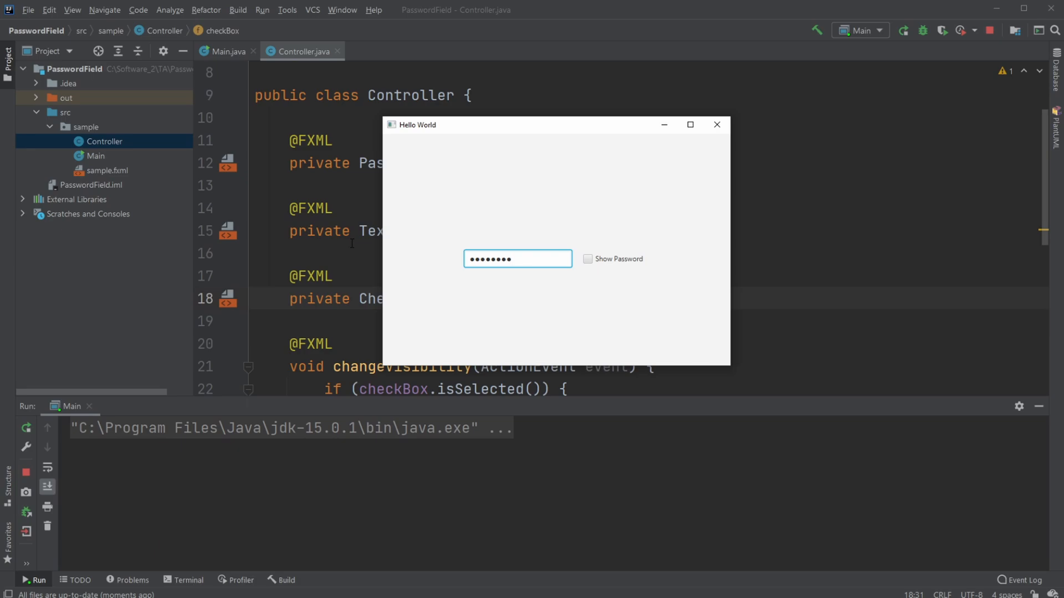
click(587, 260)
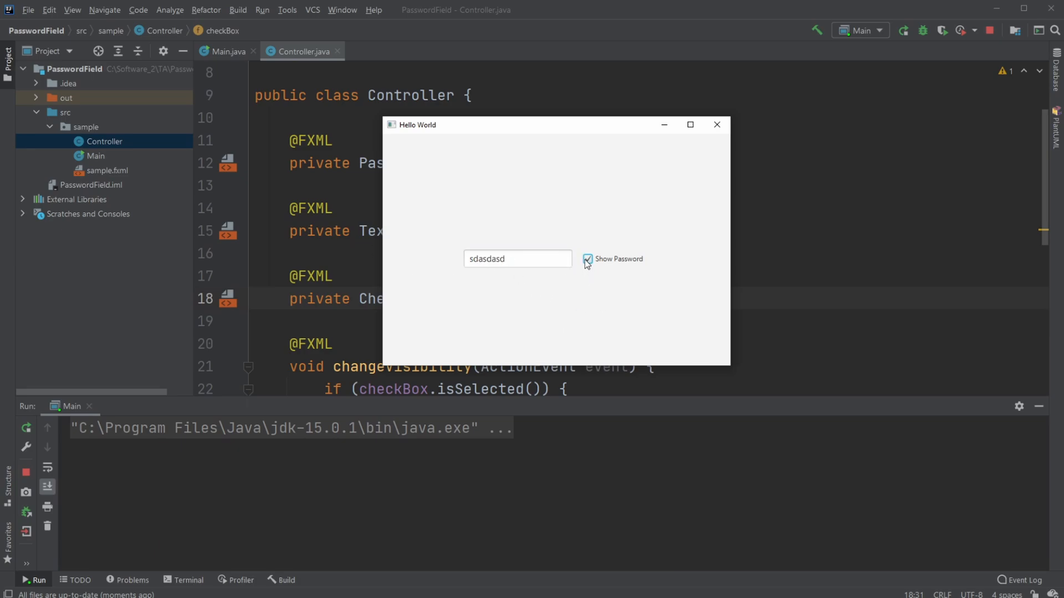
click(587, 259)
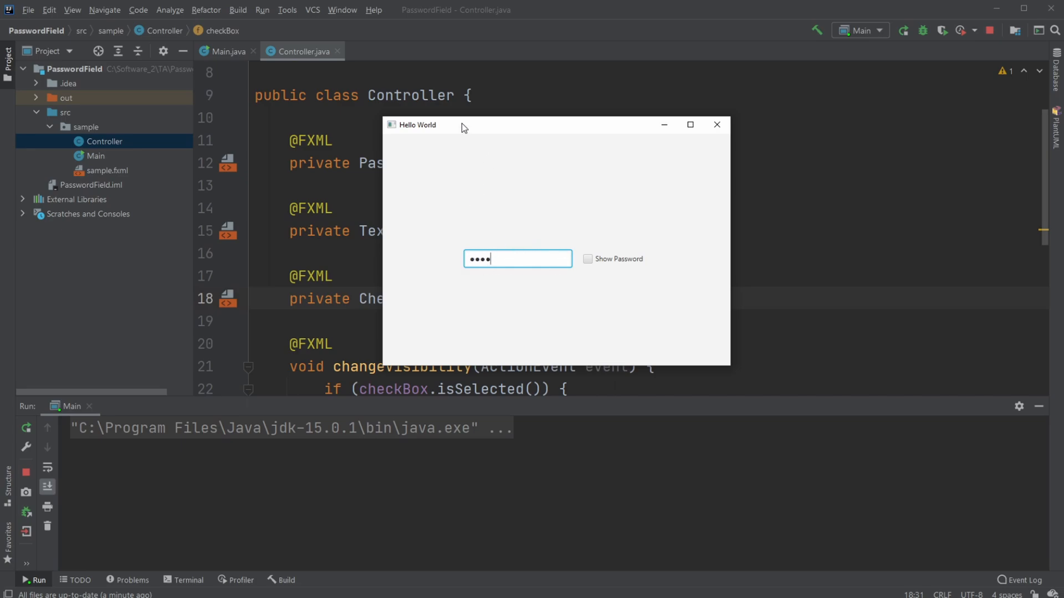
mouse_move(533, 267)
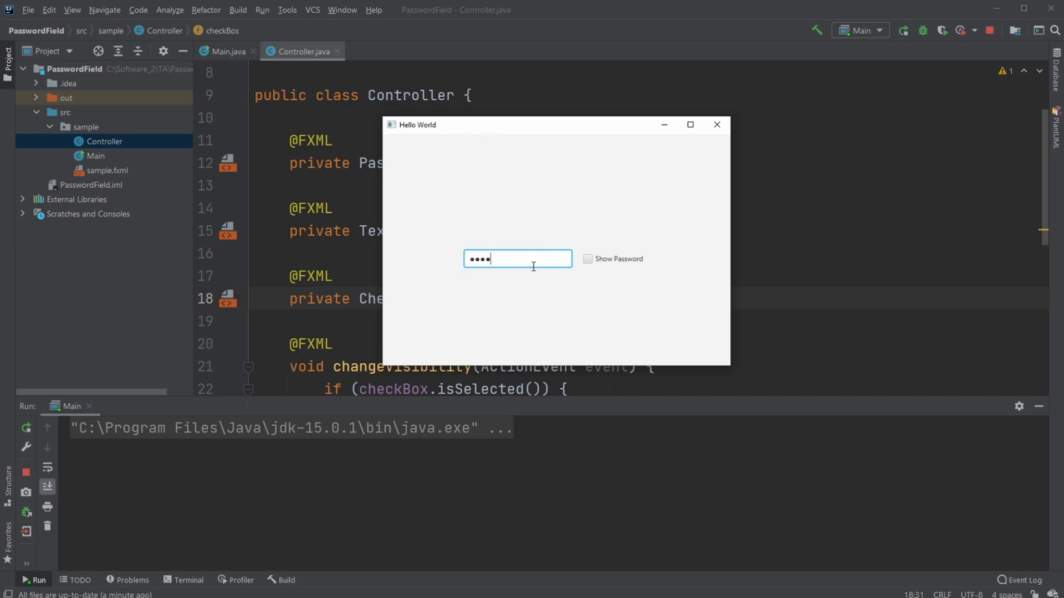
mouse_move(590, 273)
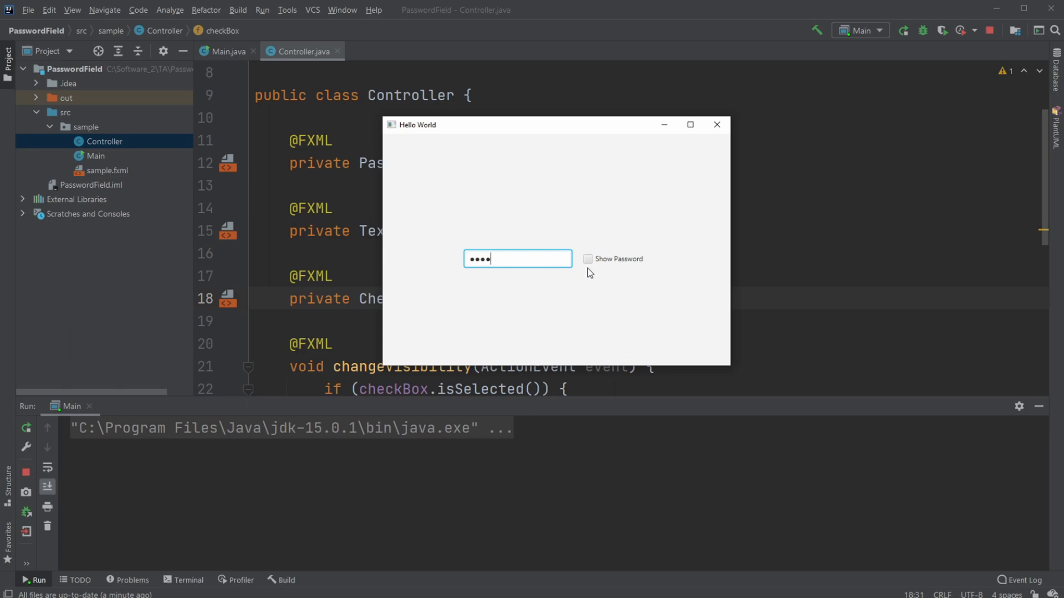
mouse_move(583, 260)
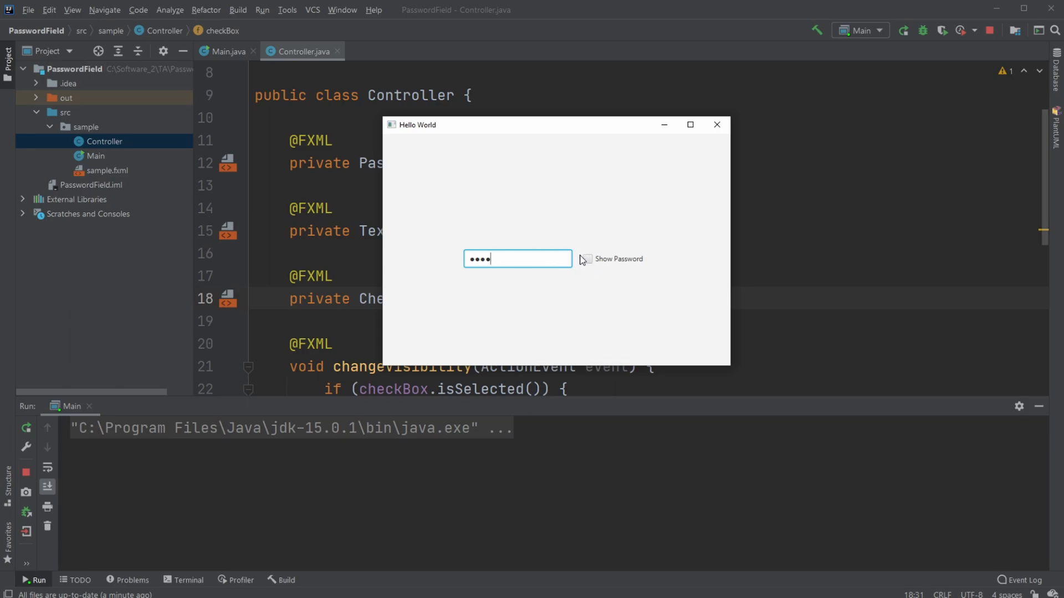
mouse_move(611, 277)
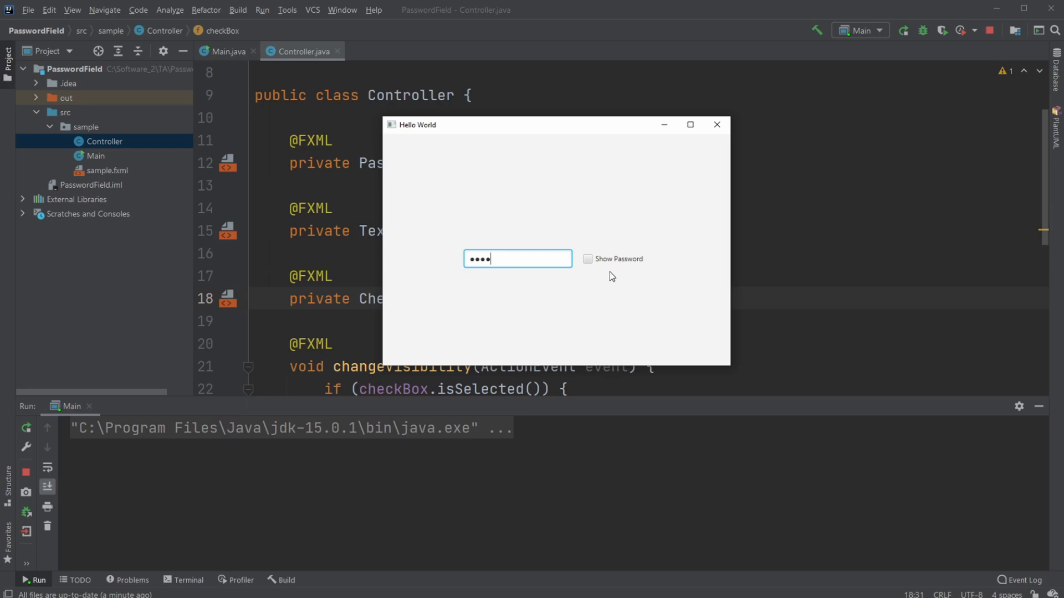
mouse_move(437, 288)
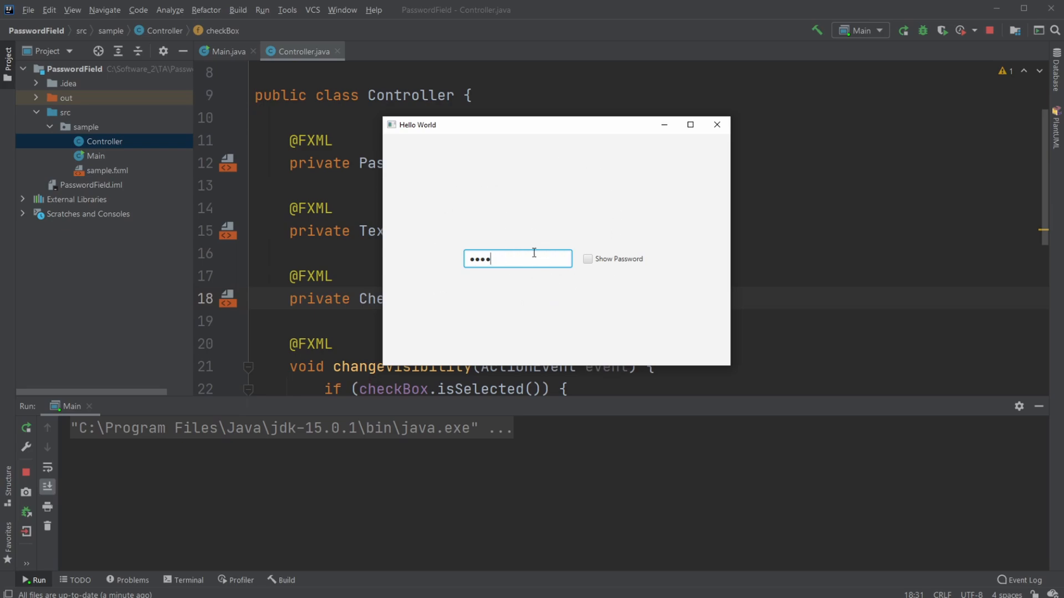
mouse_move(585, 271)
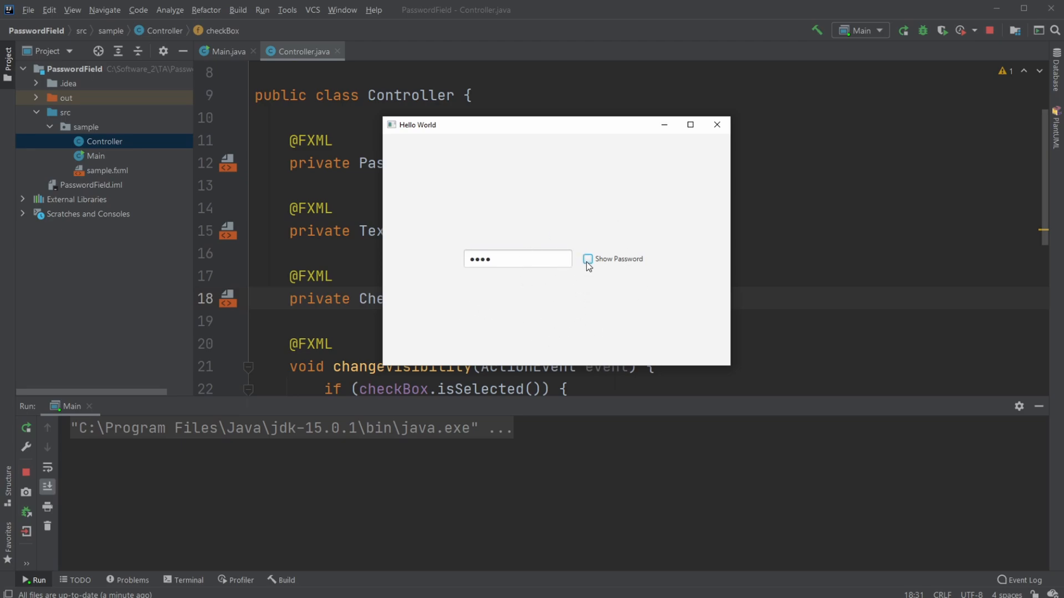
click(587, 259)
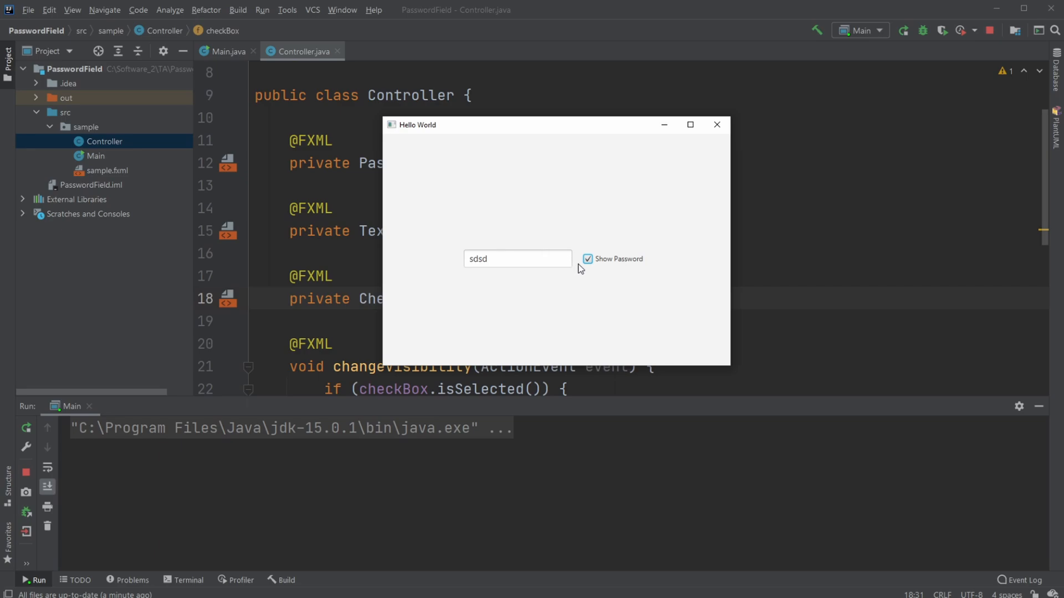
click(587, 259)
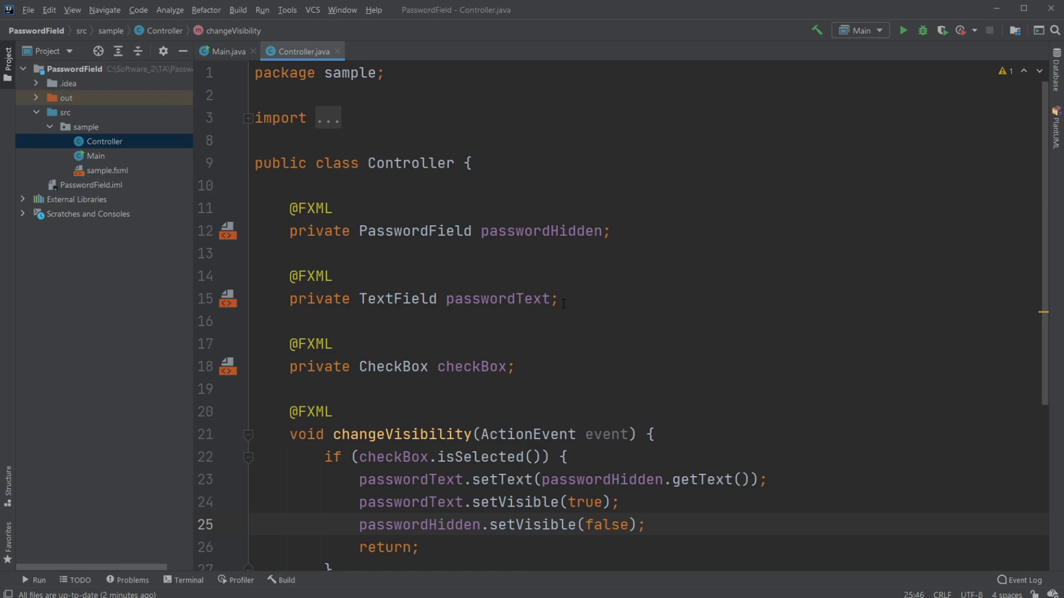
- Highlight the checked branch of changeVisibility, then bring up sample.fxml's AnchorPane in Scene Builder
drag(362, 230, 499, 230)
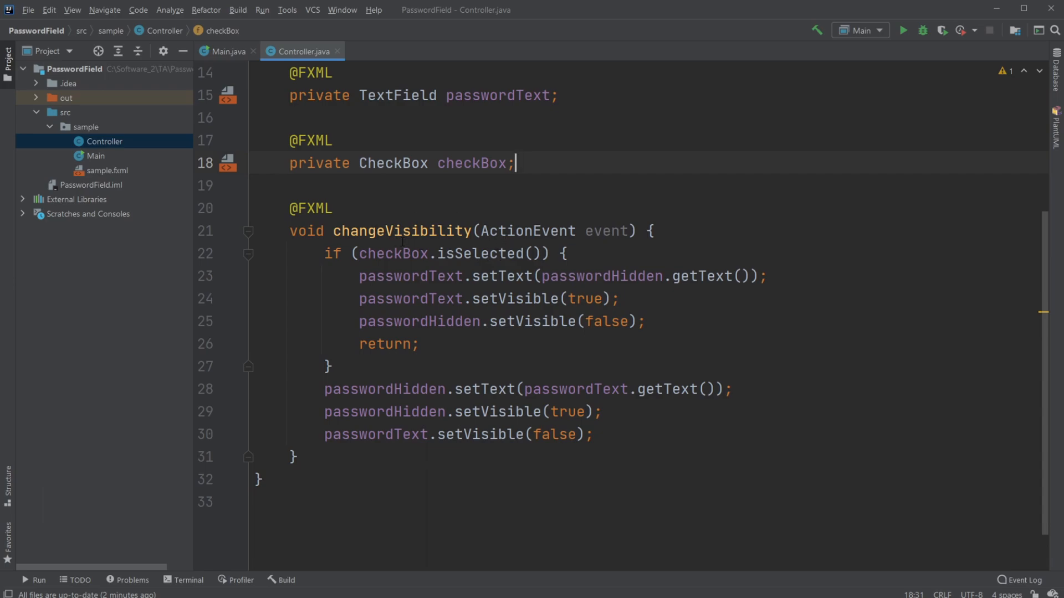
drag(326, 253, 332, 366)
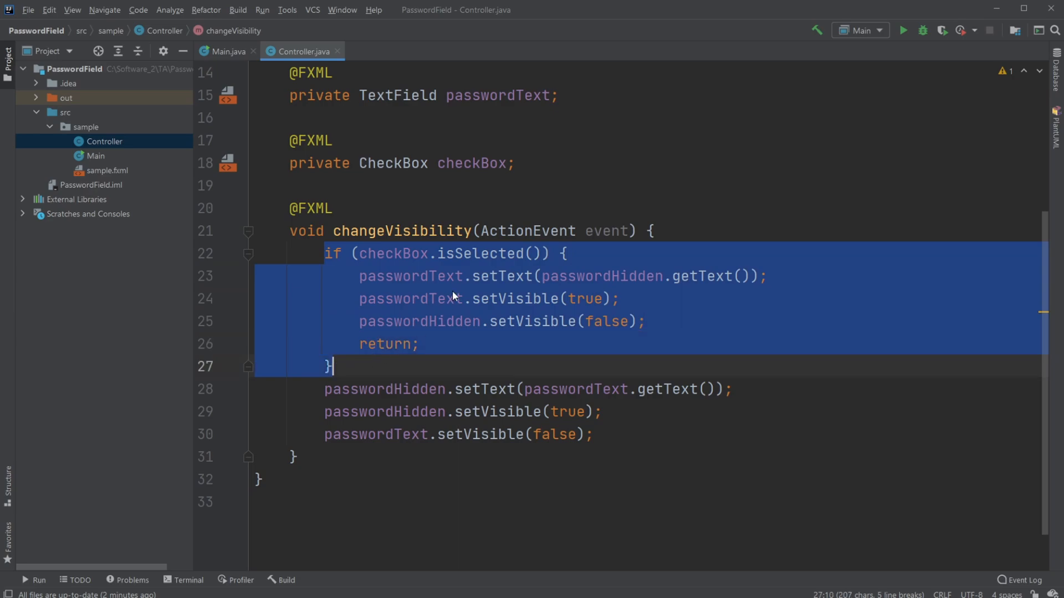
click(482, 276)
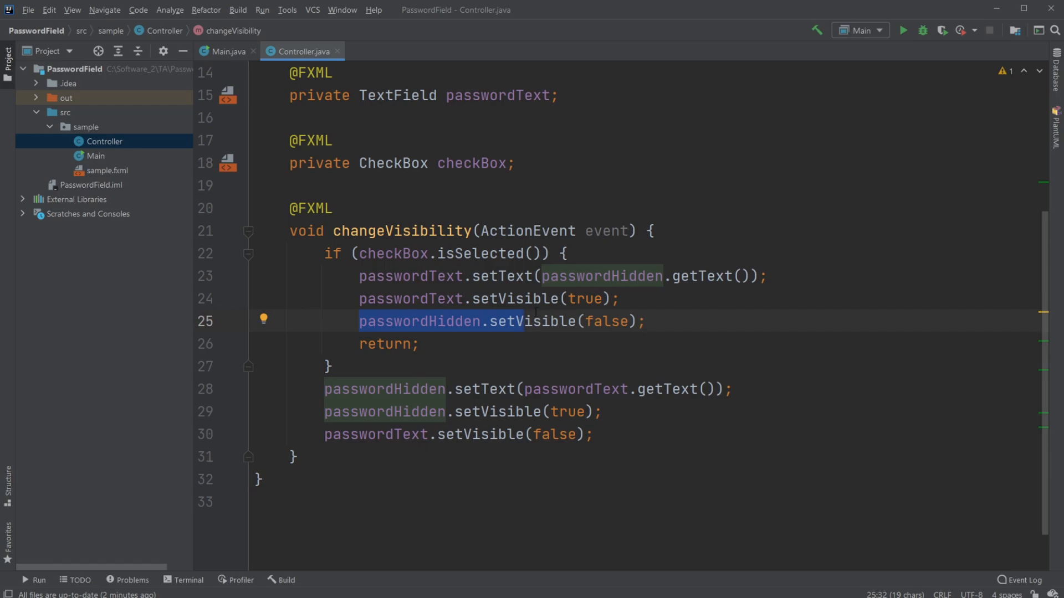
scroll(down, 3)
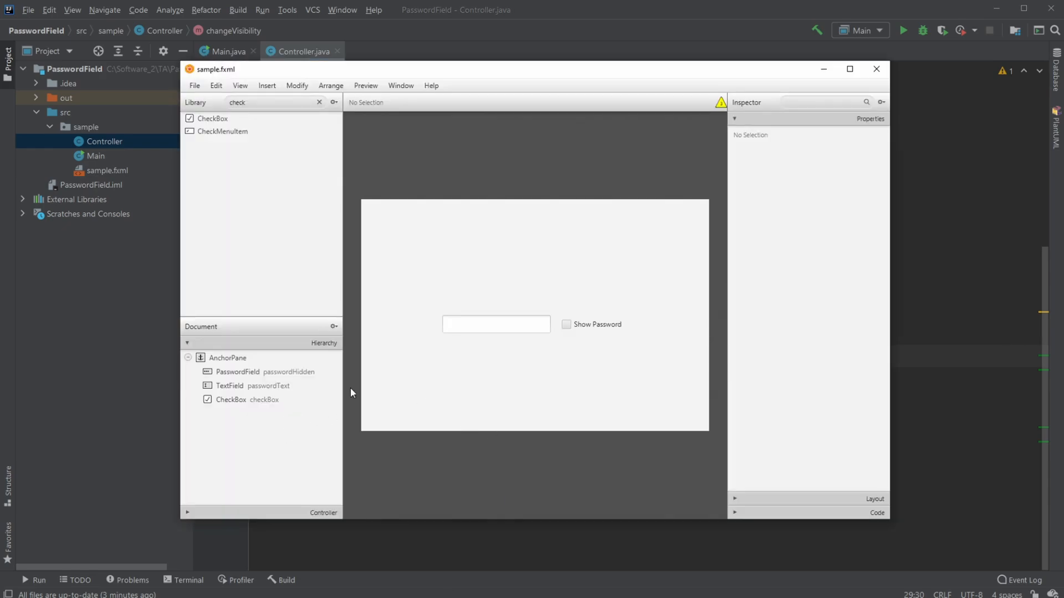
- Select the PasswordField and then the TextField in the Hierarchy, confirming the text field stays invisible
click(499, 288)
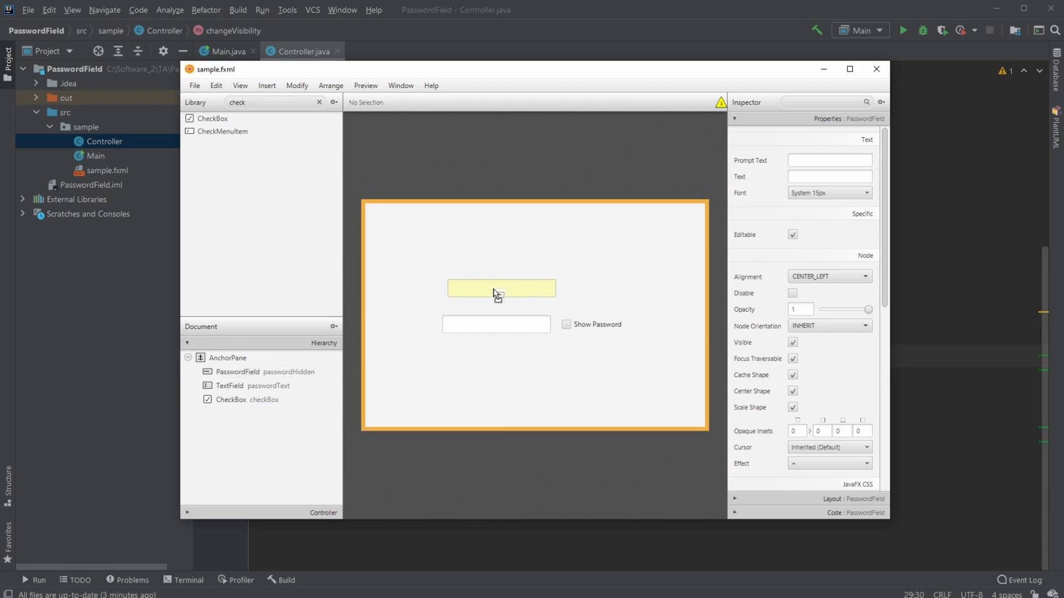
click(499, 288)
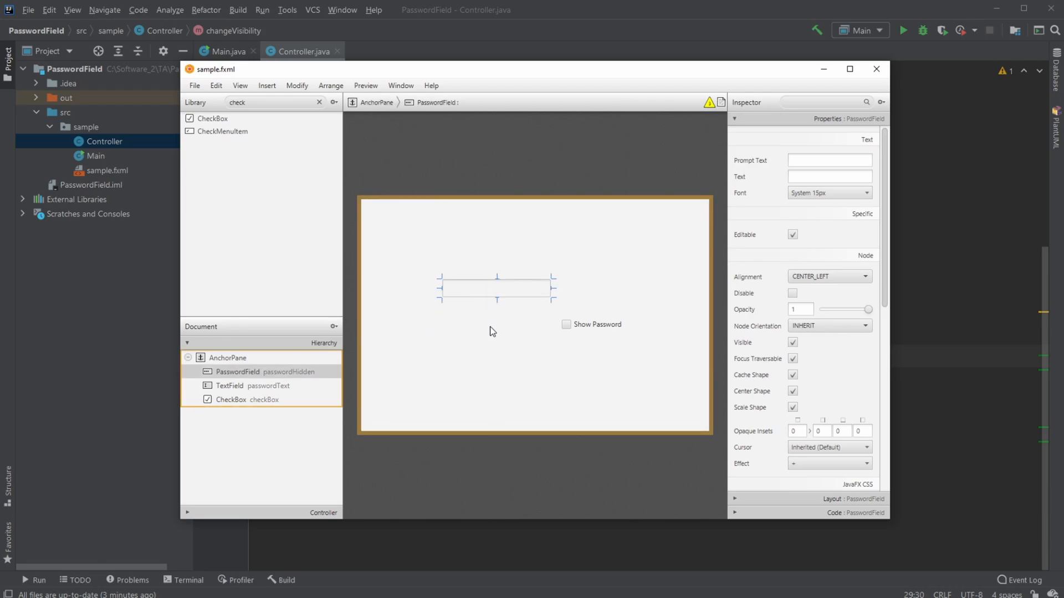
click(229, 385)
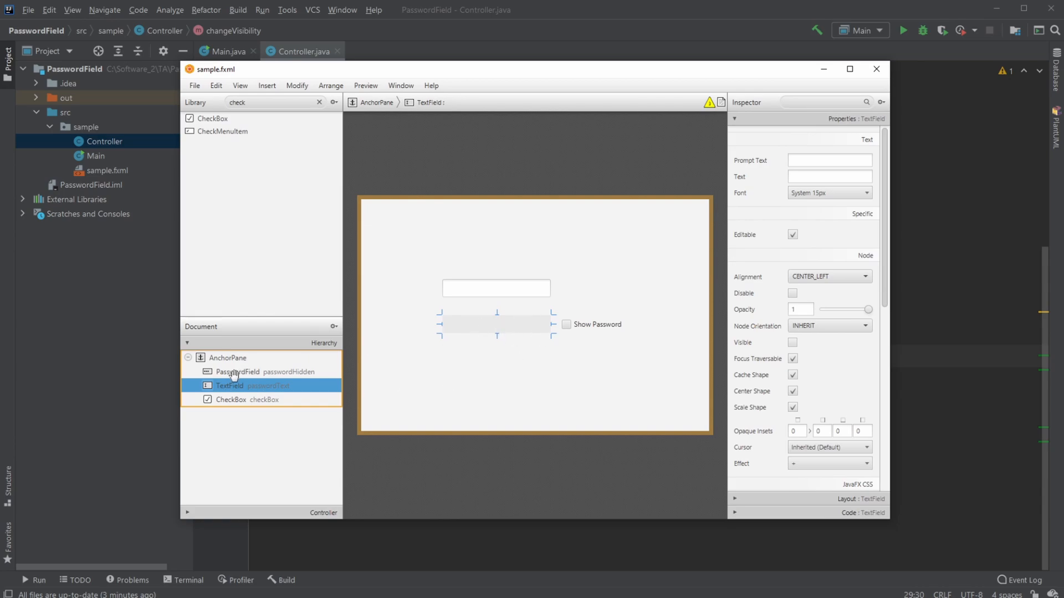
click(537, 196)
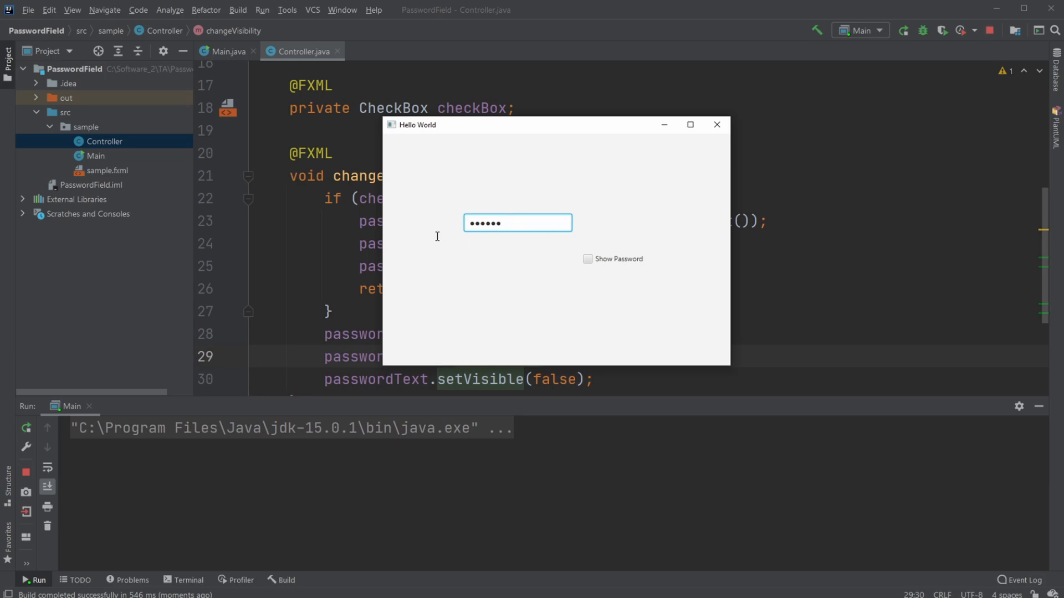
click(587, 259)
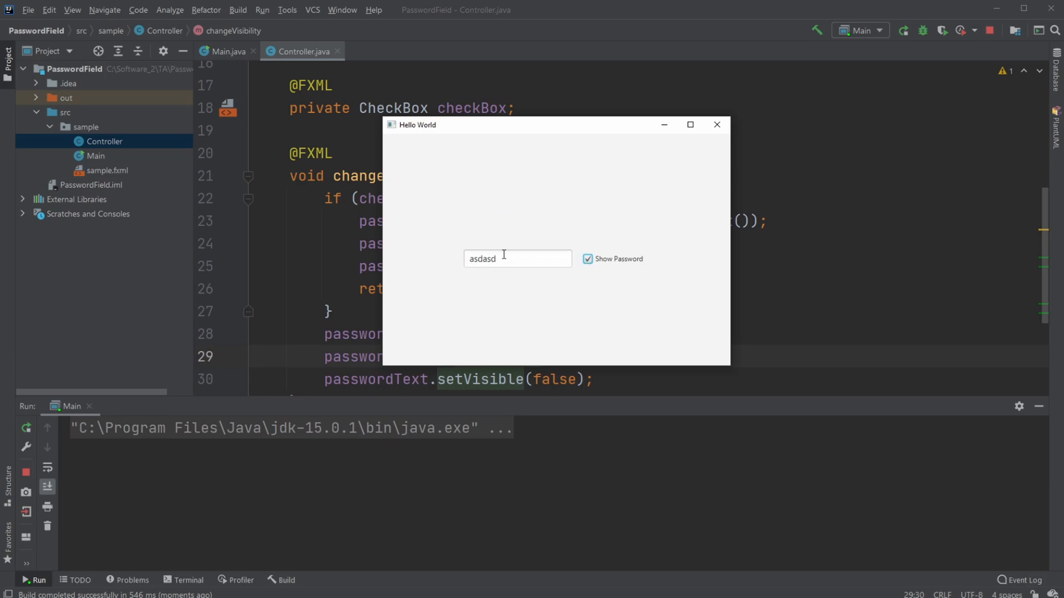
click(588, 259)
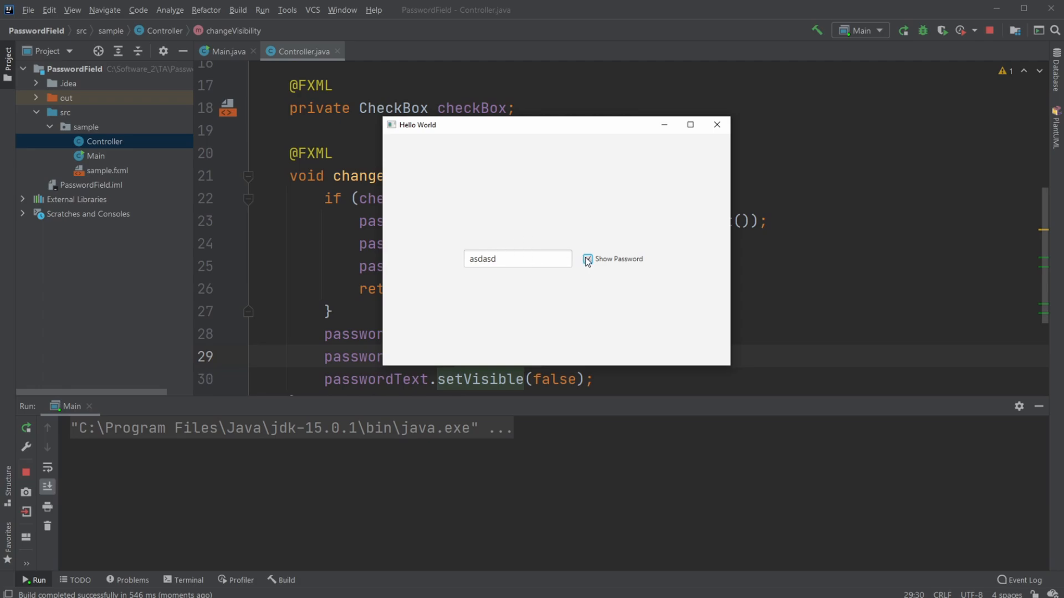
click(587, 259)
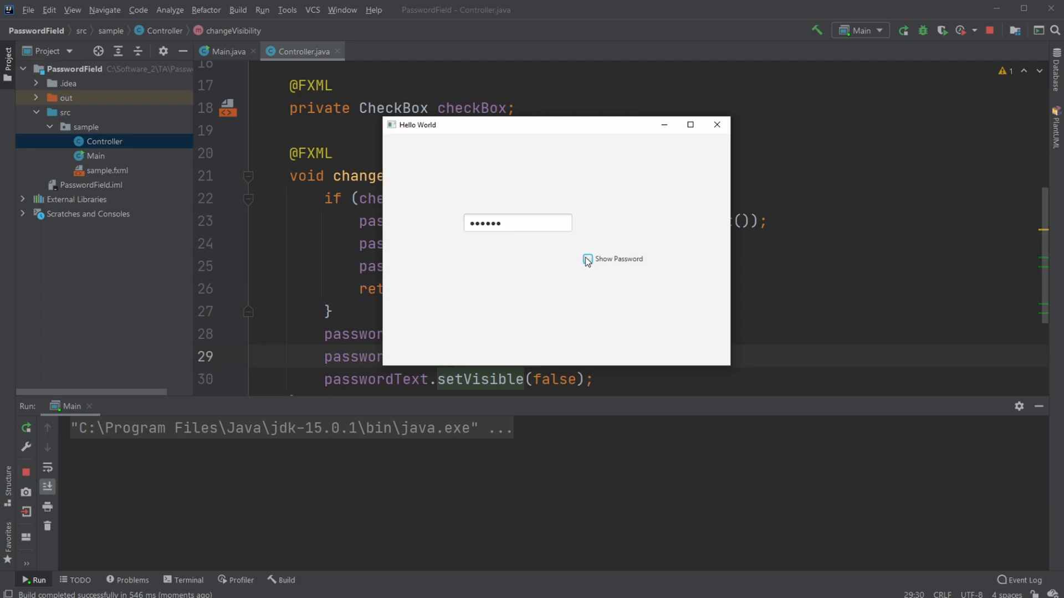
mouse_move(680, 195)
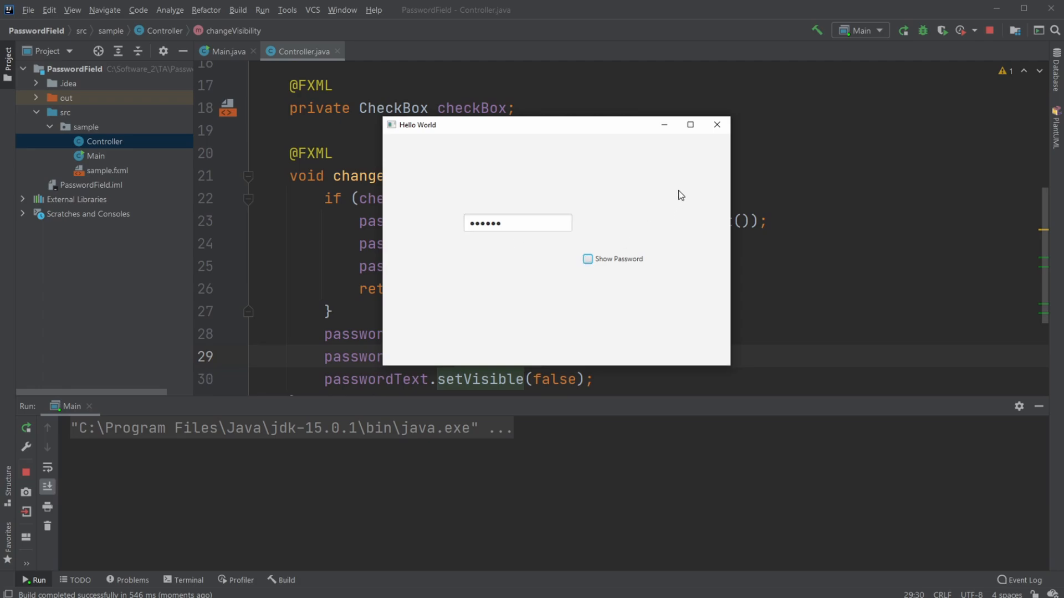
click(540, 222)
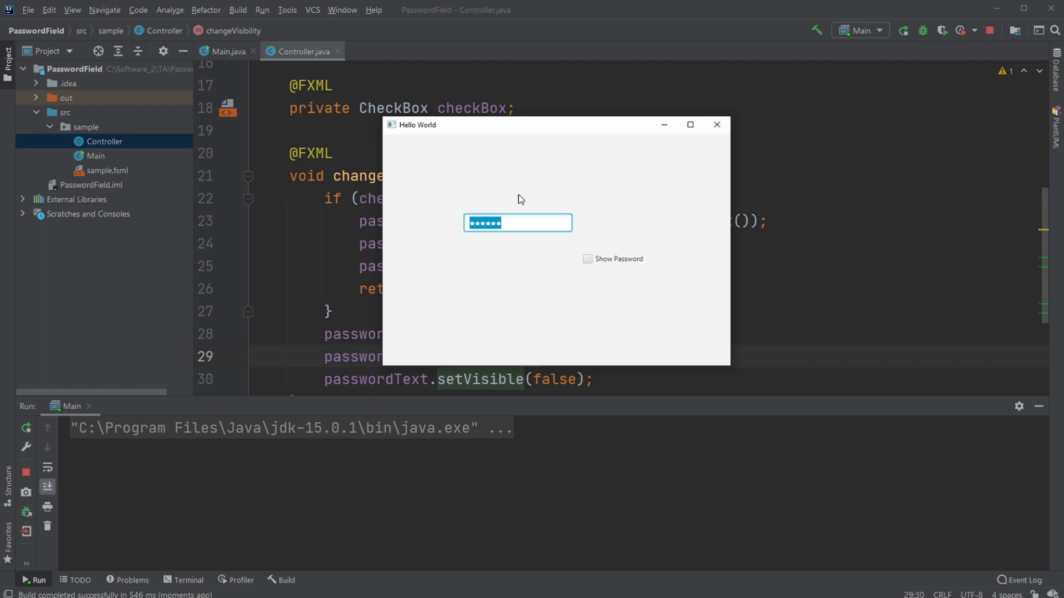
click(587, 259)
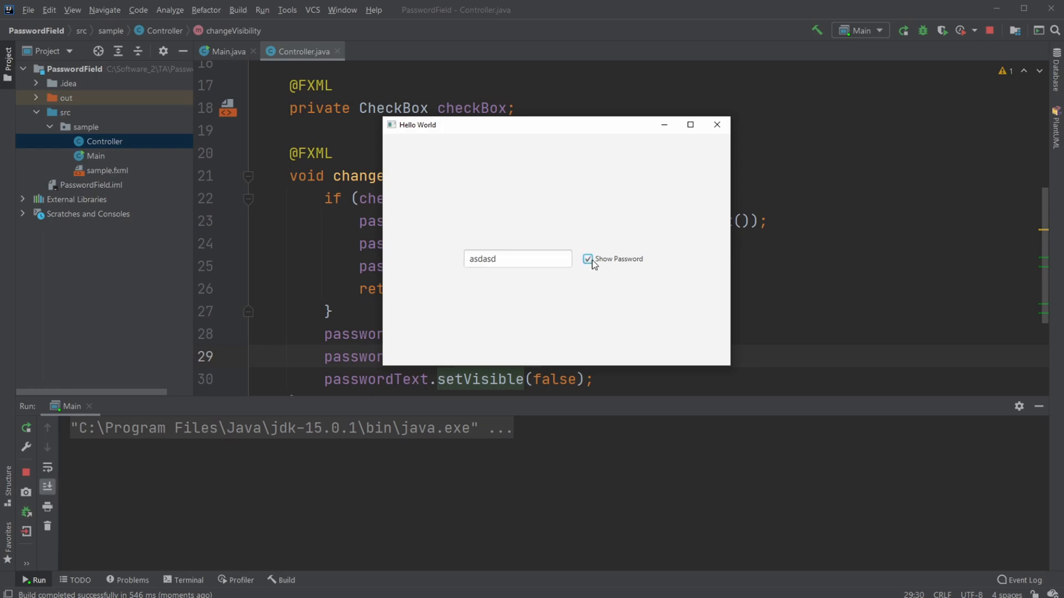
mouse_move(643, 243)
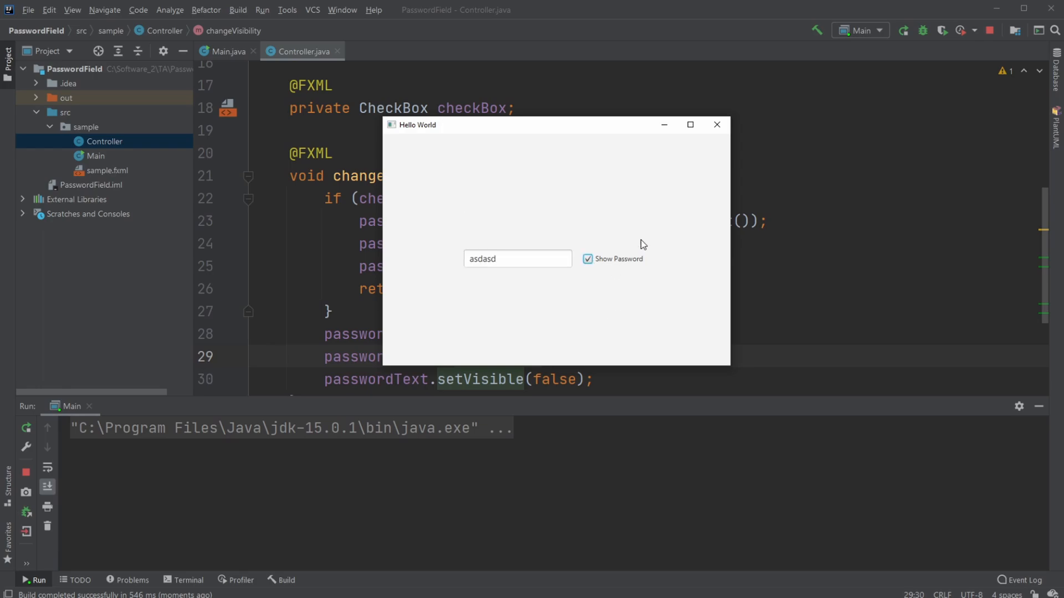
mouse_move(646, 239)
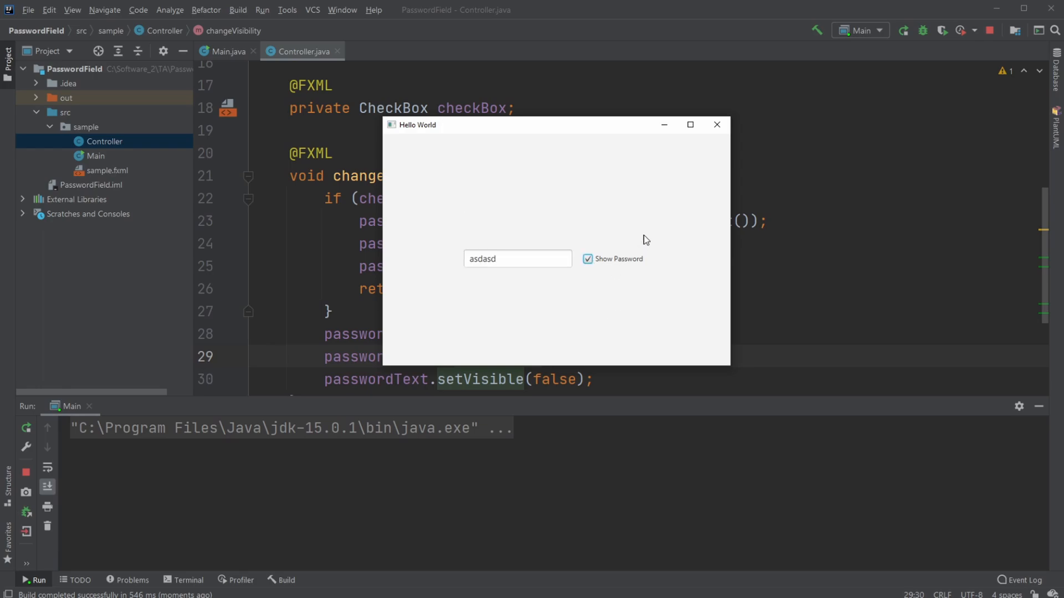